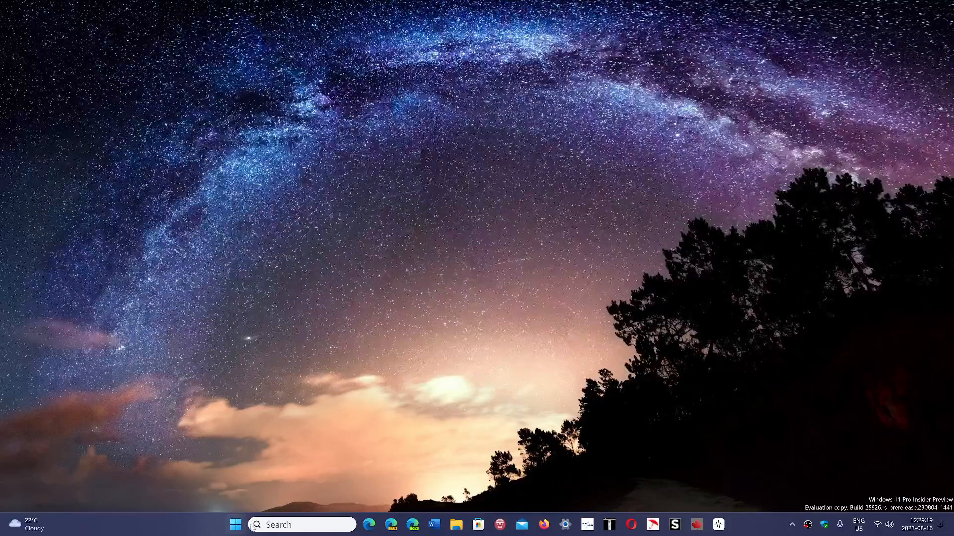
Dismiss the Windows search panel and launch Microsoft Edge, landing on the Google home page.
left_click(235, 525)
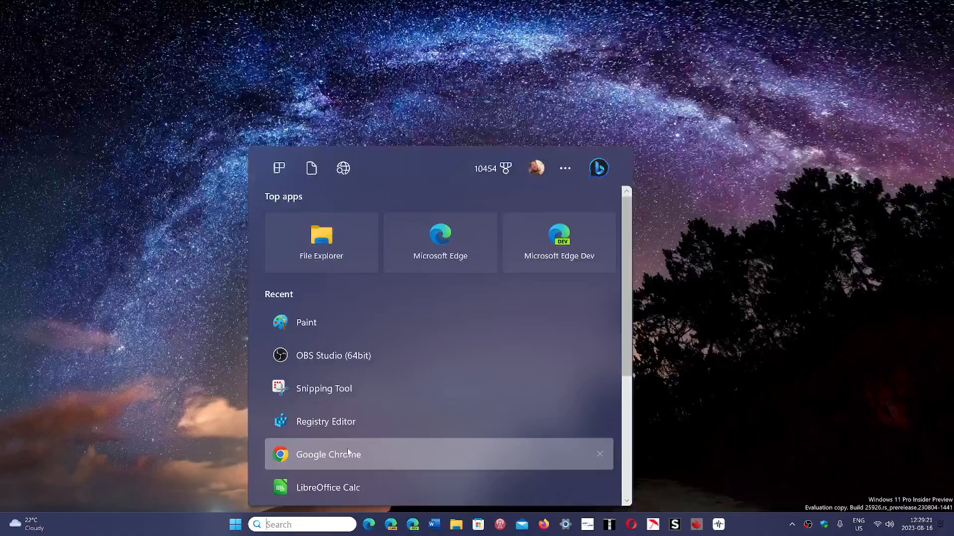
left_click(329, 454)
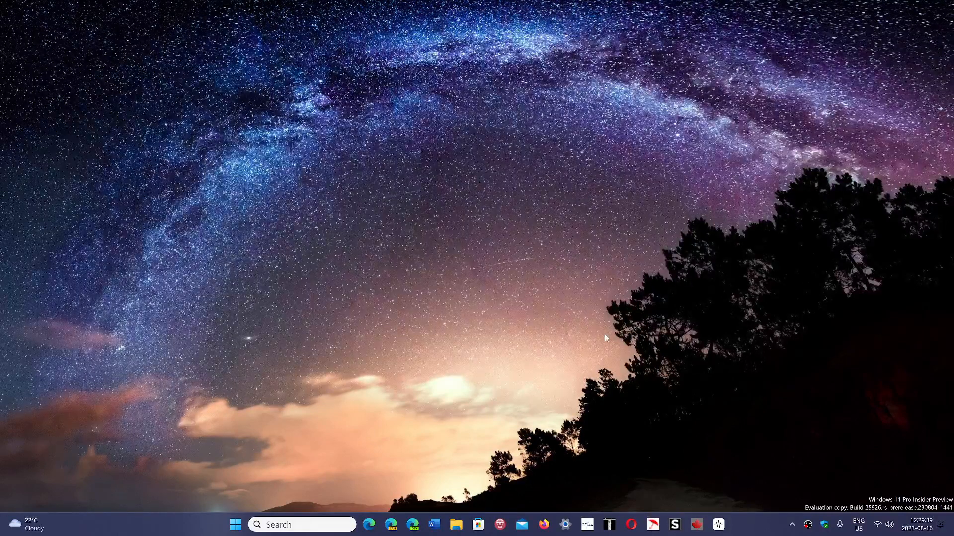
mouse_move(355, 477)
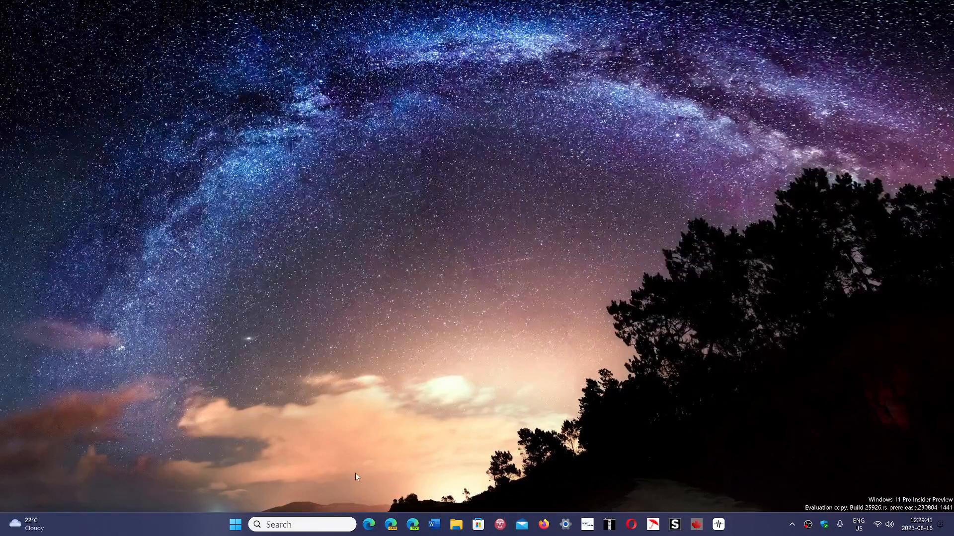
left_click(370, 524)
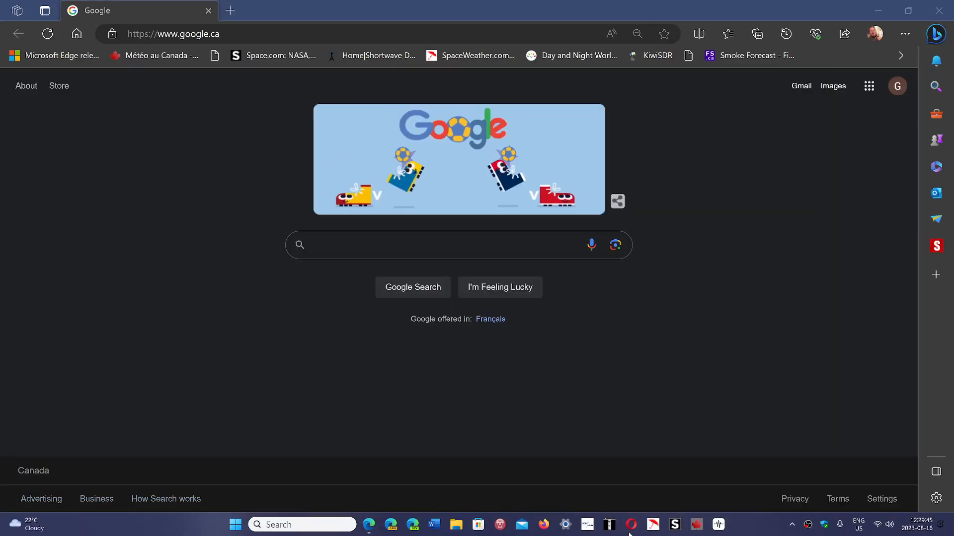
Launch the Opera browser to its Speed Dial start page.
left_click(631, 524)
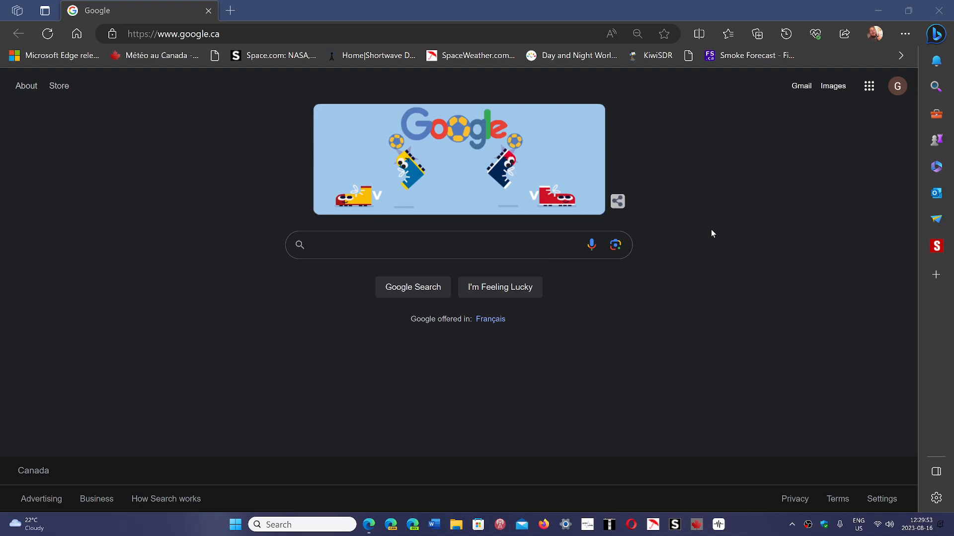
left_click(631, 525)
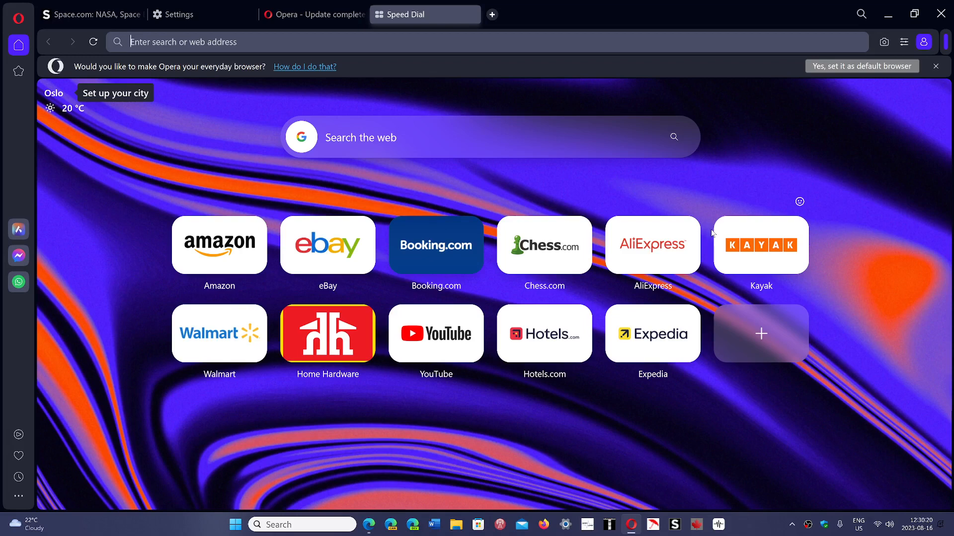
mouse_move(639, 4)
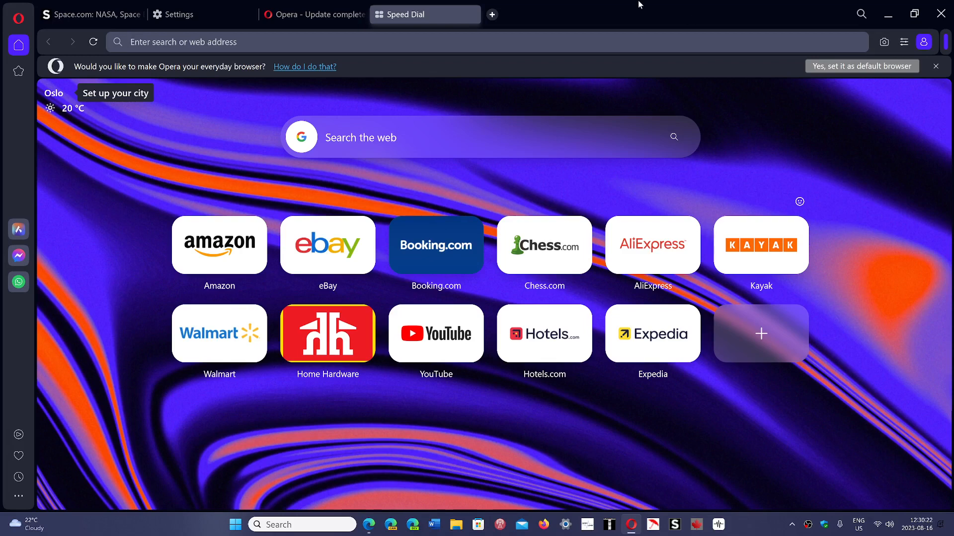
Quit Opera, confirming the closing of its tabs, then close the Microsoft Edge window.
left_click(943, 12)
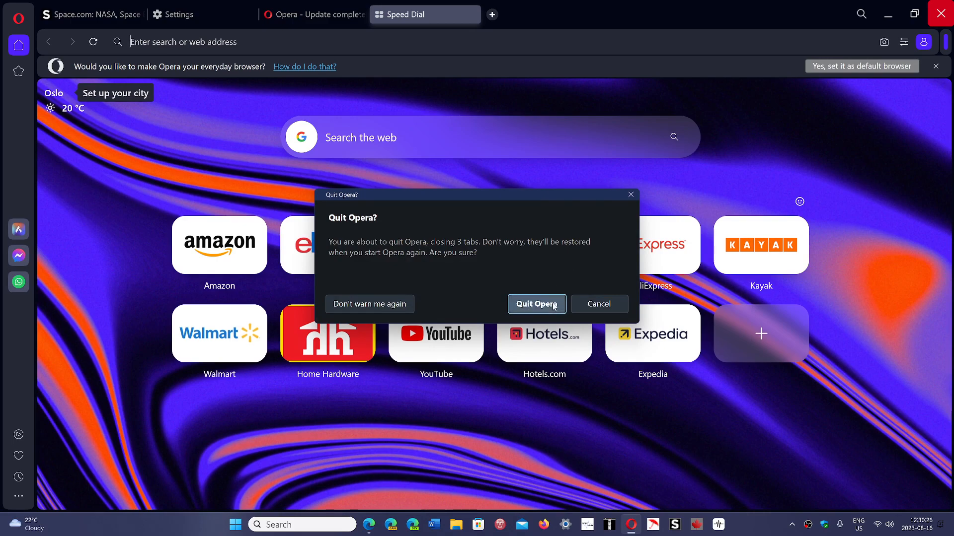
left_click(535, 304)
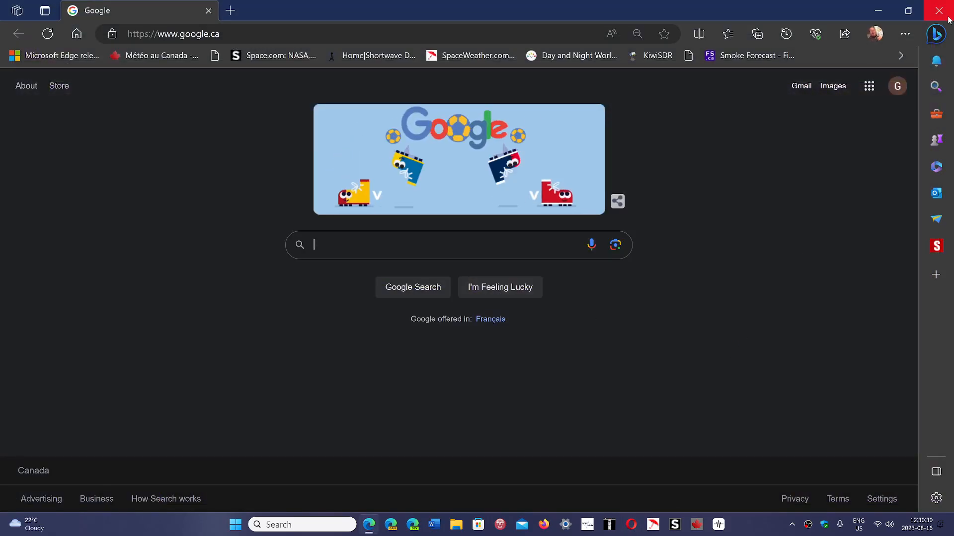
left_click(938, 10)
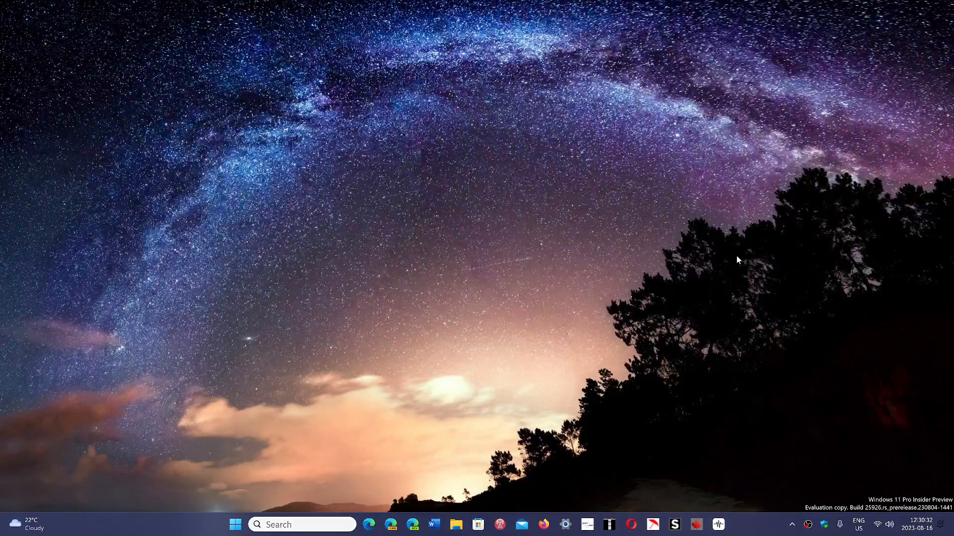